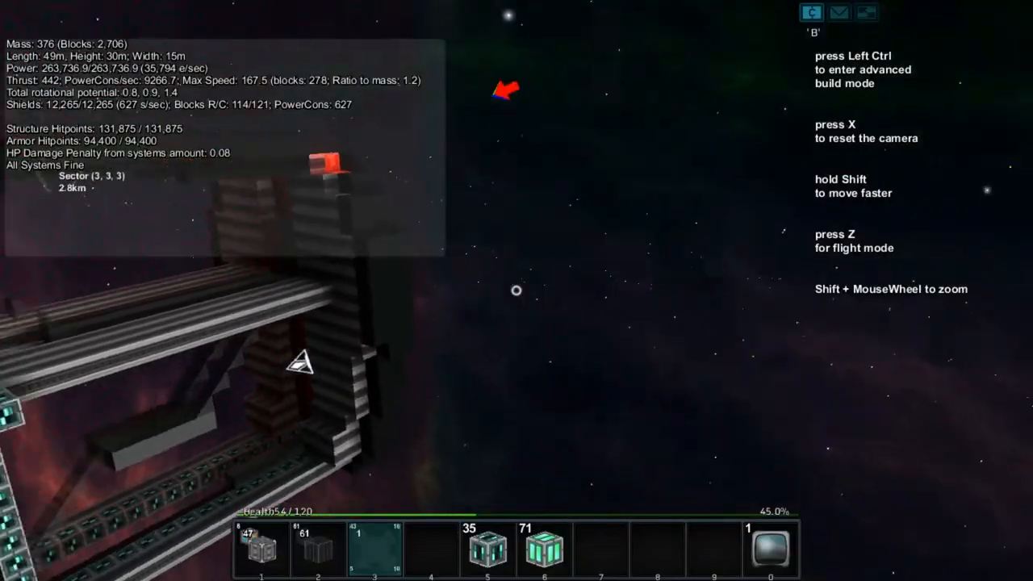
- Enable advanced build mode to show the symmetry-plane and brush-size settings
{"action": "key", "text": "Ctrl"}
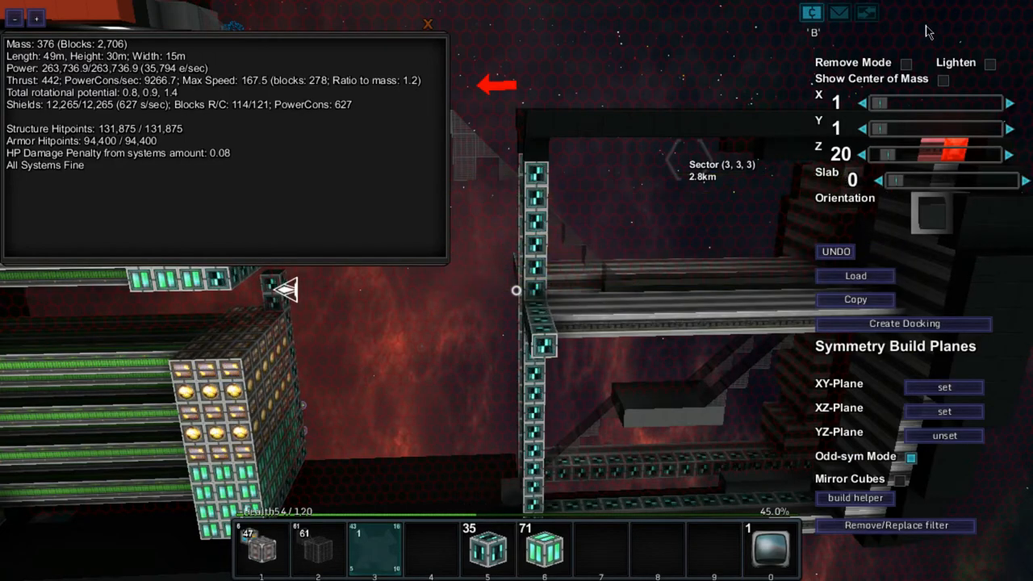
{"action": "mouse_move", "coordinate": [839, 111]}
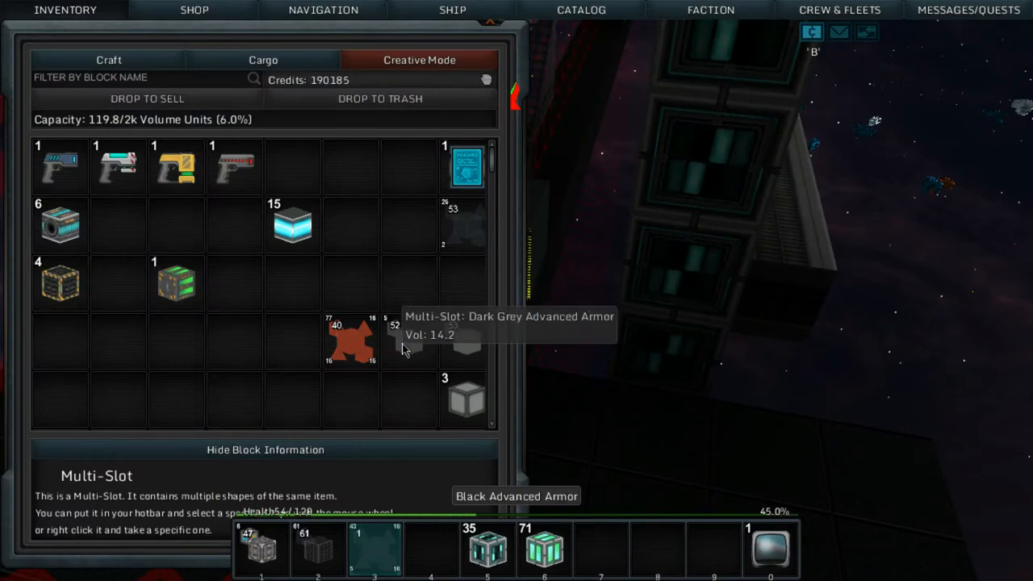
{"action": "mouse_move", "coordinate": [466, 340]}
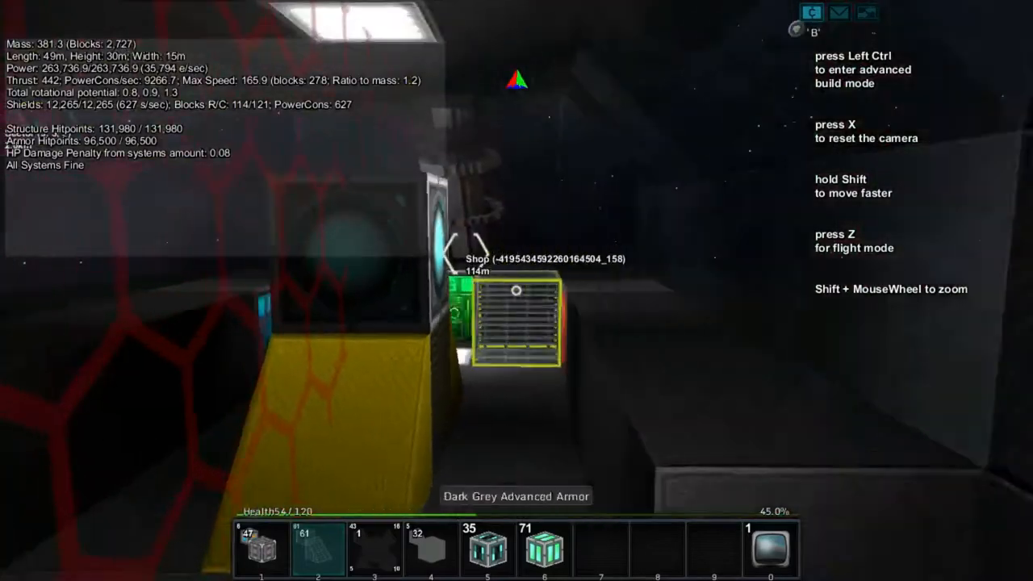
- Take the ship into flight mode and head toward the asteroids in sector 4, 3, 3
{"action": "key", "text": "z"}
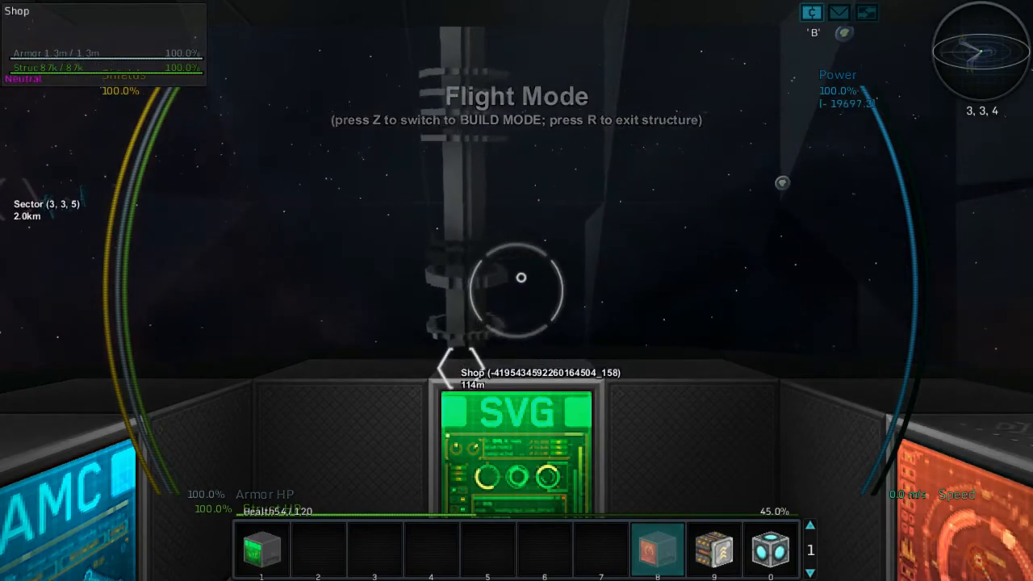
{"action": "key", "text": "m"}
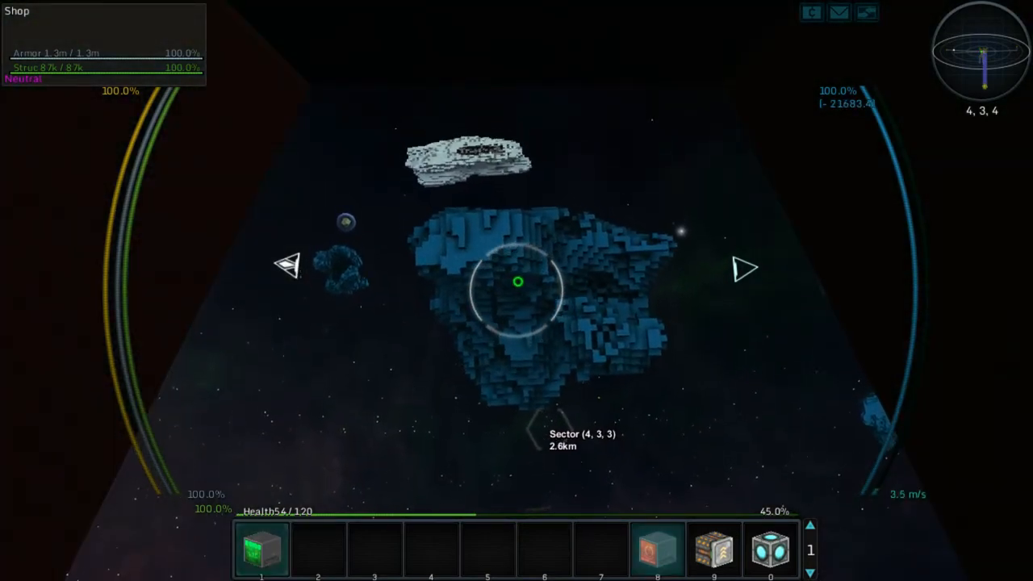
- Stop near the blue asteroids and show the Fleets panel listing the idle Test Fleet
{"action": "left_click", "coordinate": [518, 299]}
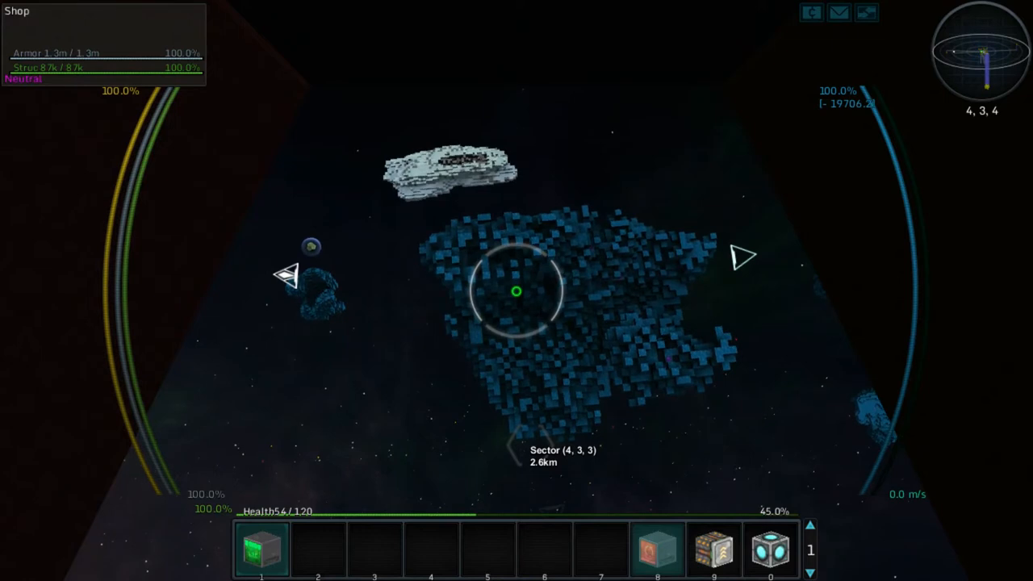
{"action": "left_click", "coordinate": [839, 10]}
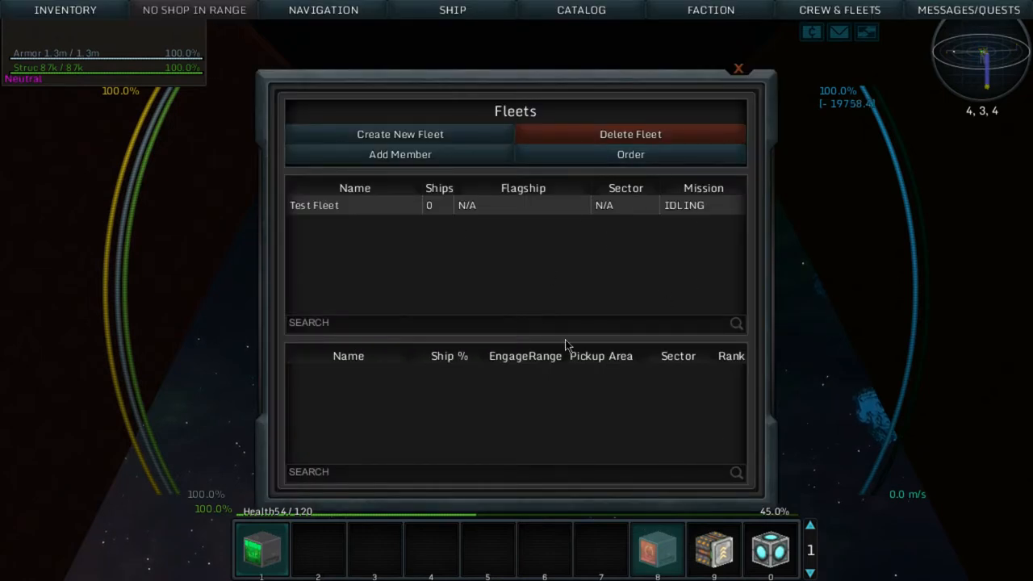
{"action": "left_click", "coordinate": [355, 205]}
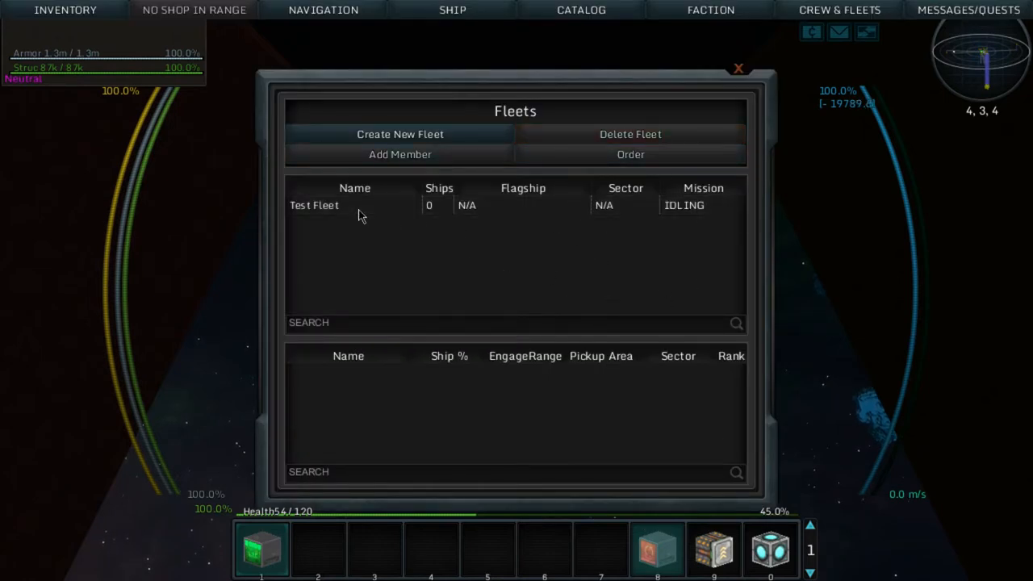
{"action": "left_click", "coordinate": [400, 154]}
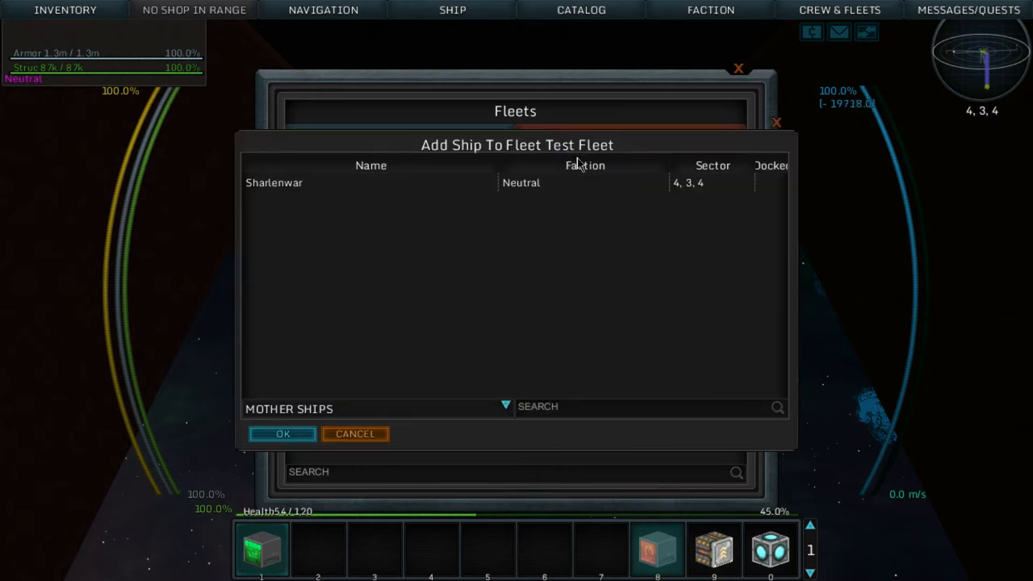
{"action": "mouse_move", "coordinate": [383, 180]}
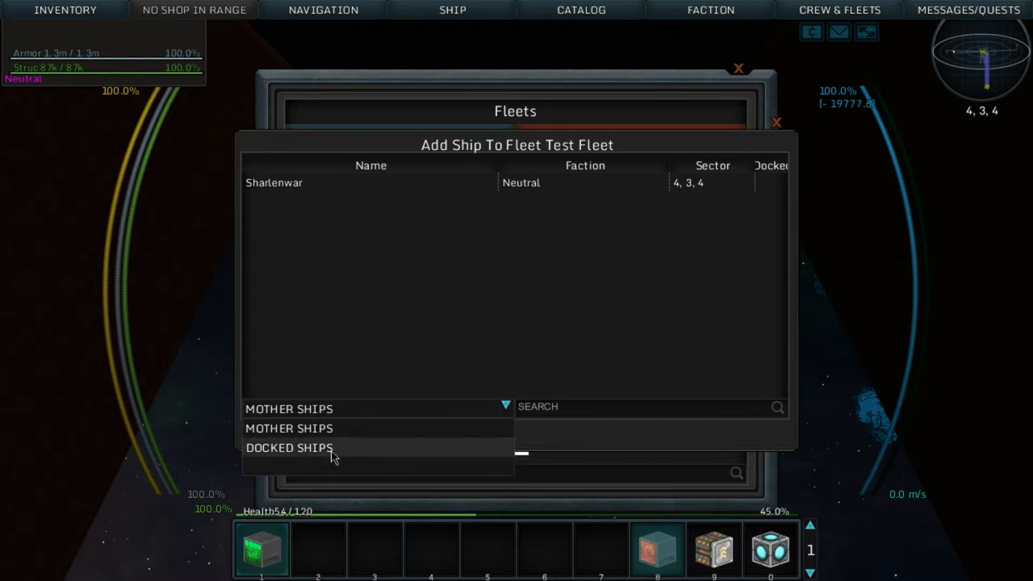
{"action": "left_click", "coordinate": [289, 448]}
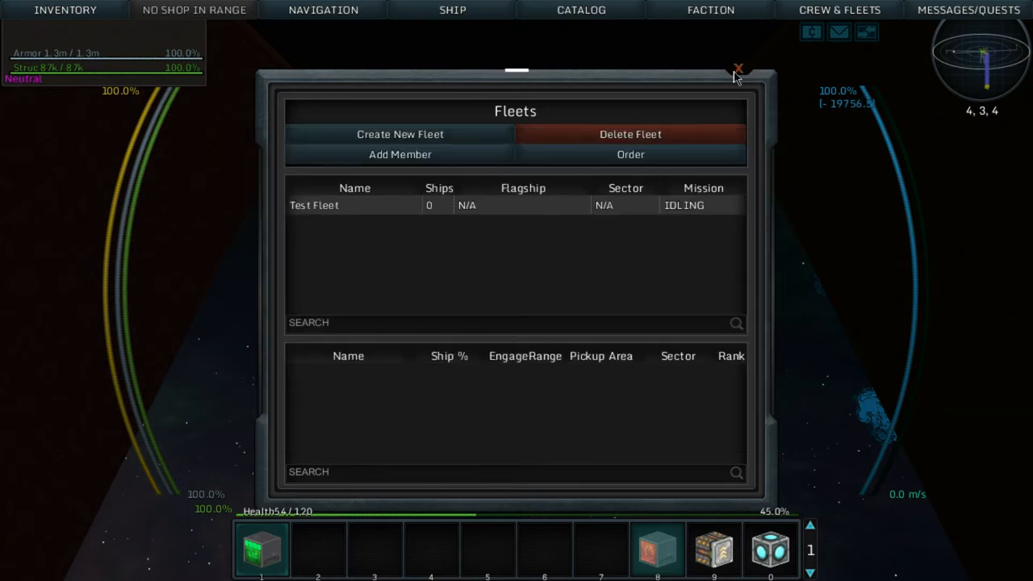
{"action": "mouse_move", "coordinate": [66, 10]}
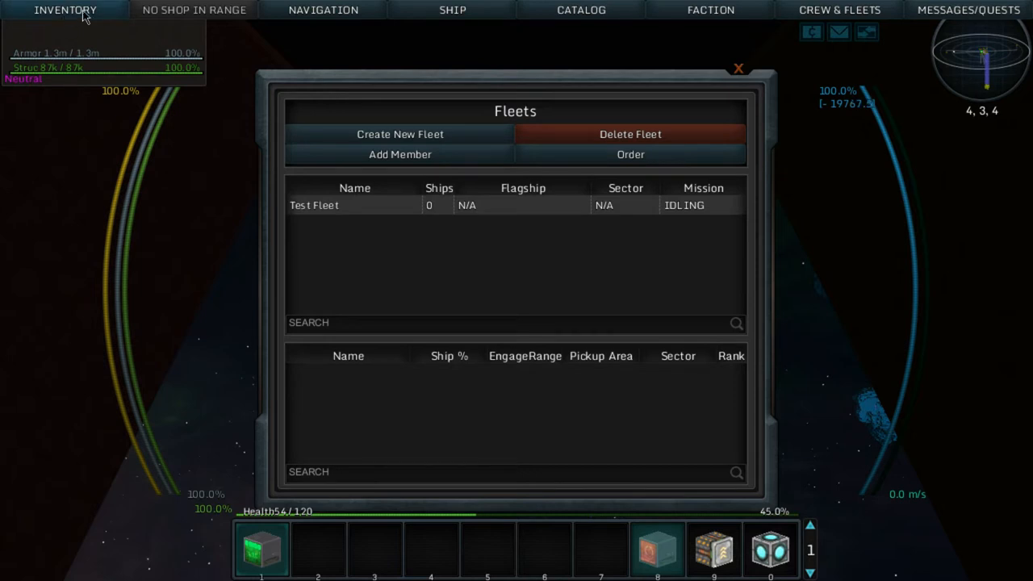
{"action": "mouse_move", "coordinate": [651, 26]}
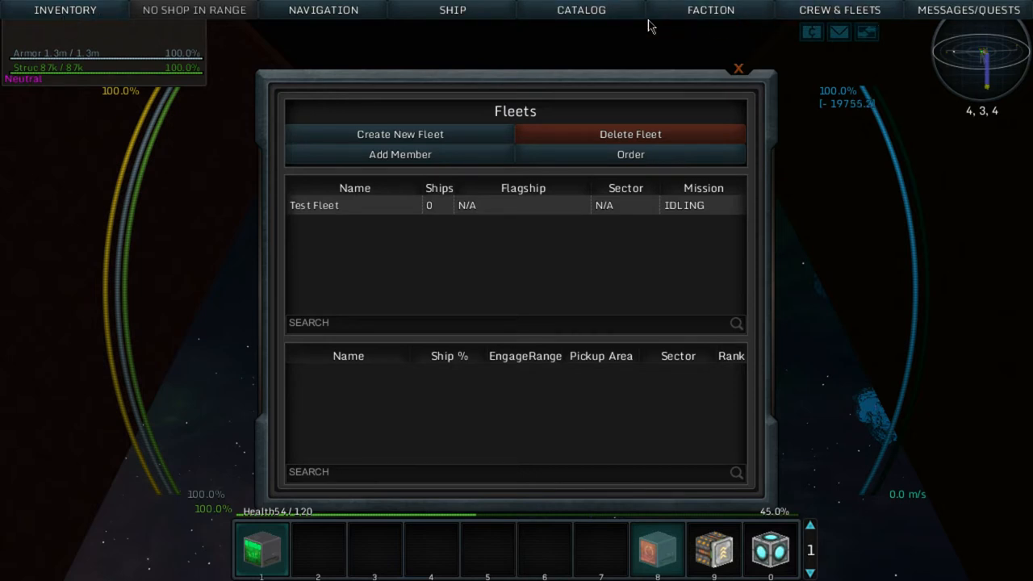
{"action": "left_click", "coordinate": [452, 10]}
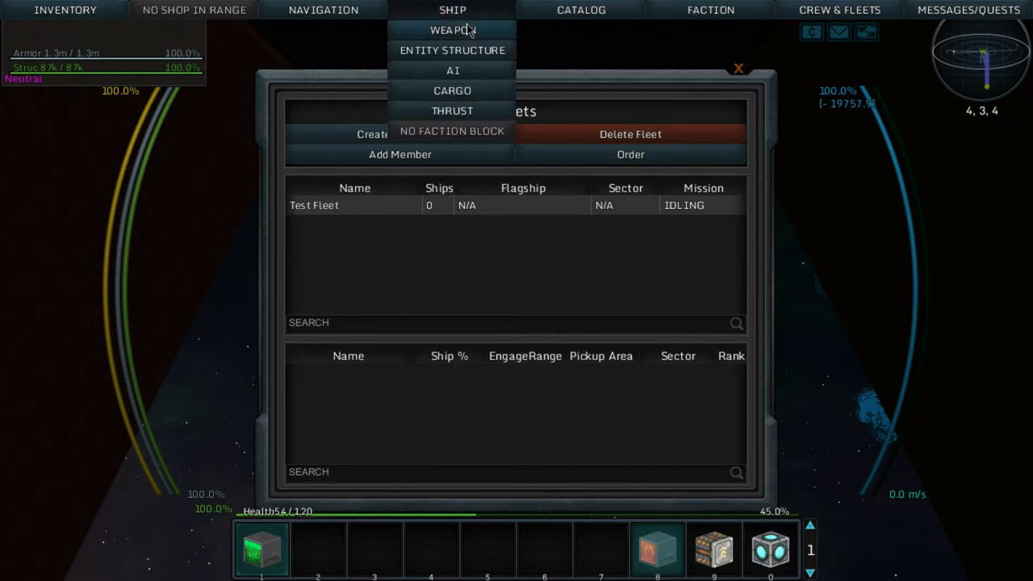
{"action": "mouse_move", "coordinate": [451, 50]}
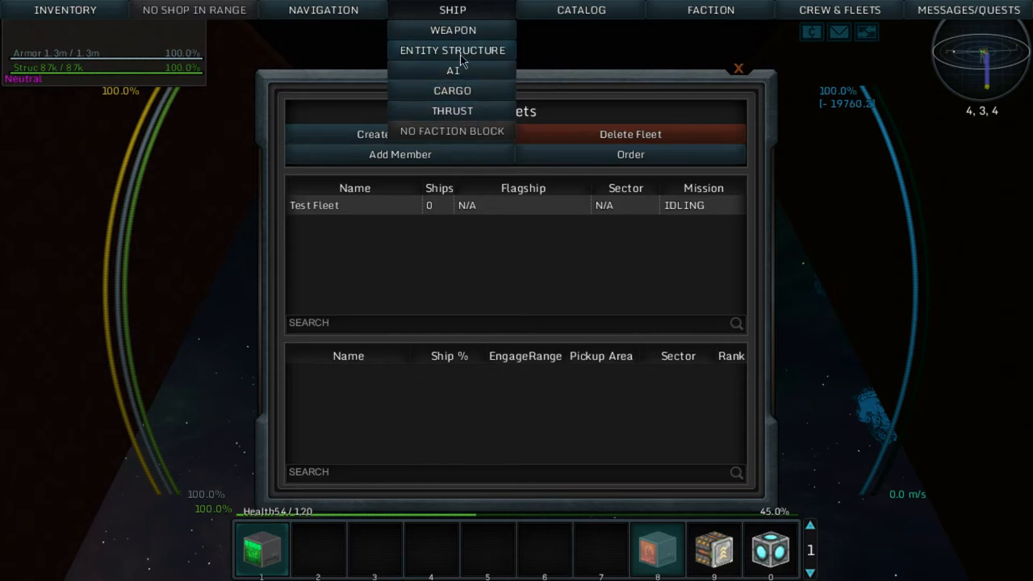
- Browse the Entity Structure, AI and Weapon panels and the blueprint catalog, then close it
{"action": "left_click", "coordinate": [452, 50]}
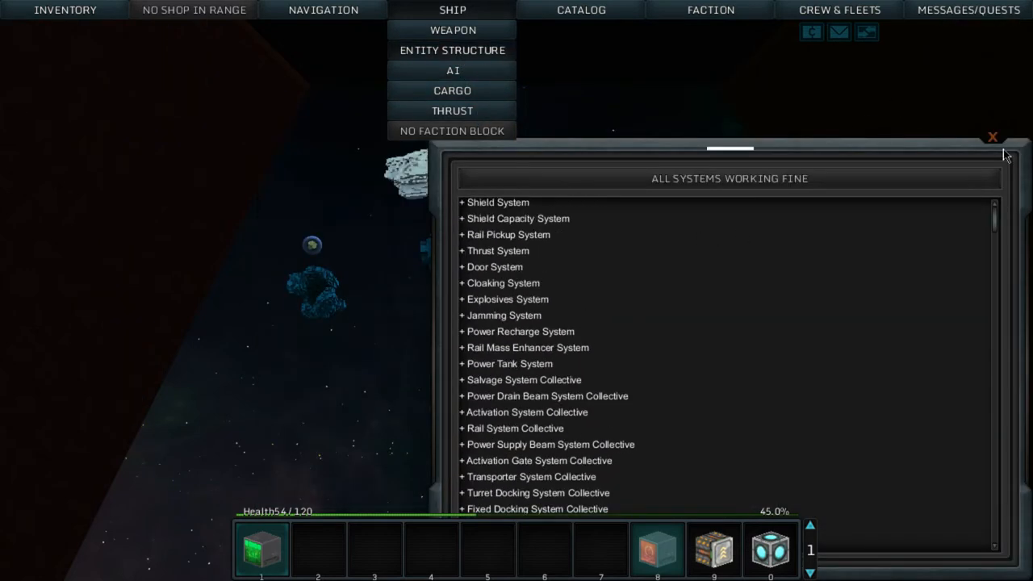
{"action": "mouse_move", "coordinate": [453, 71]}
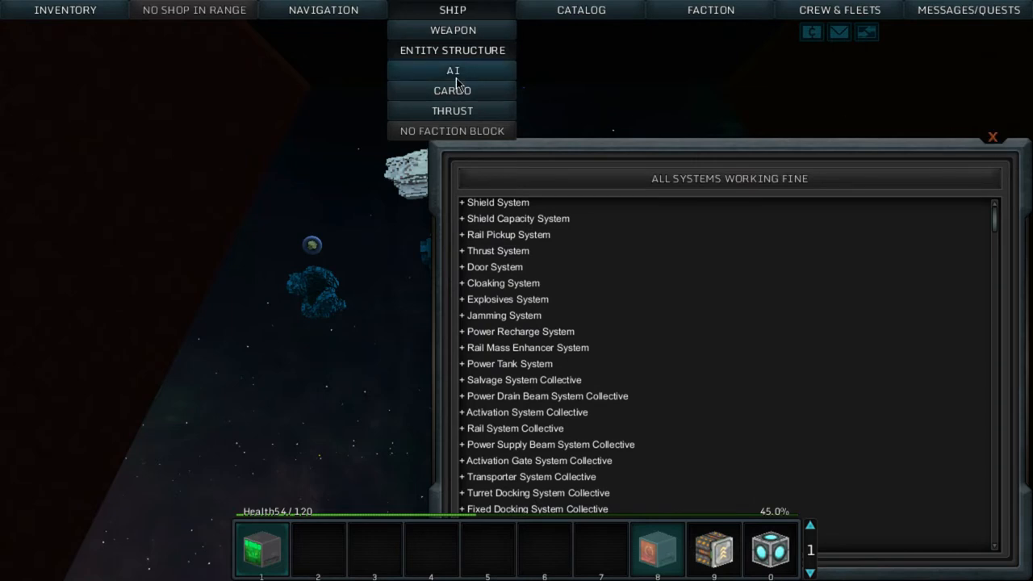
{"action": "left_click", "coordinate": [452, 70]}
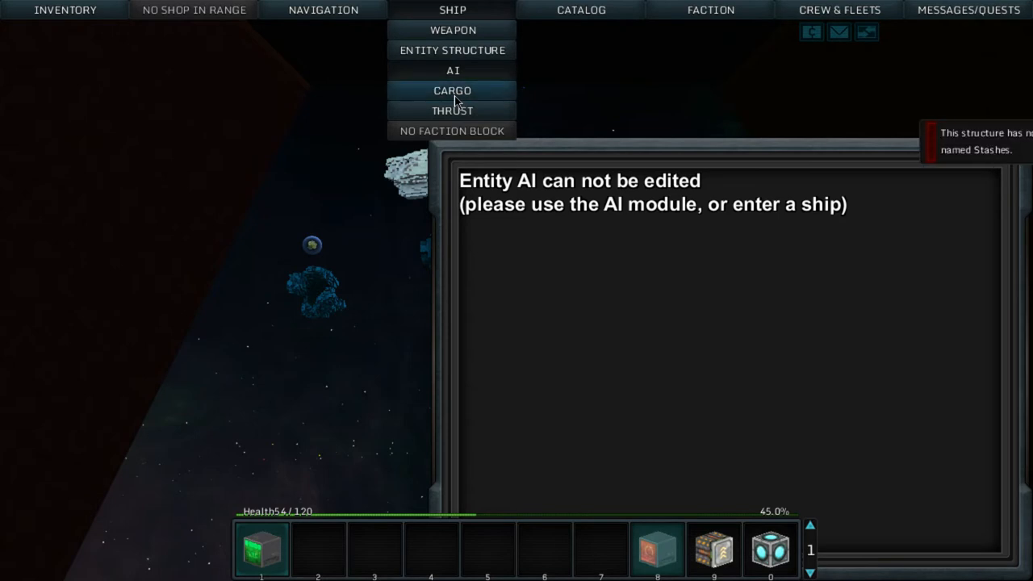
{"action": "left_click", "coordinate": [452, 111]}
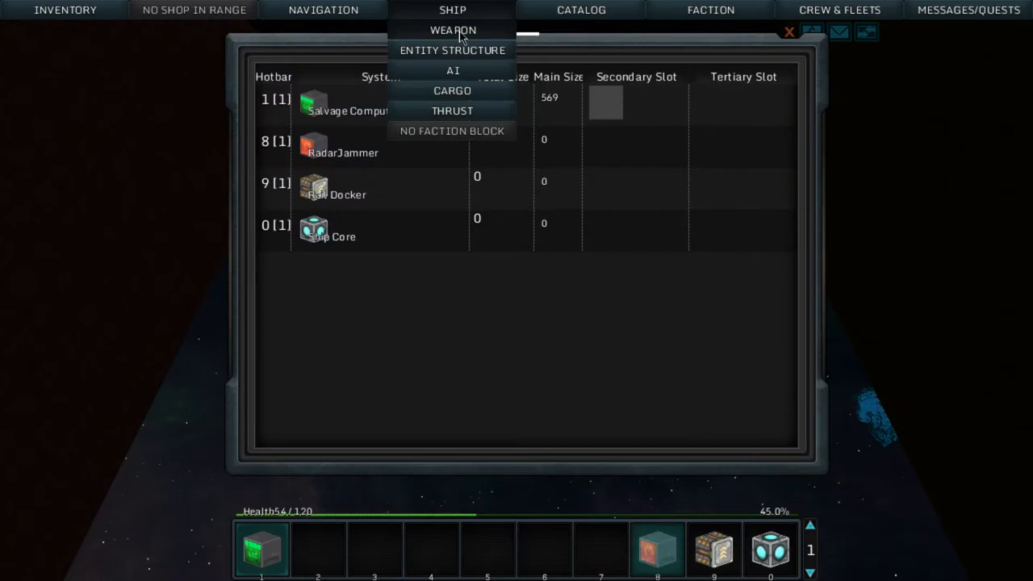
{"action": "mouse_move", "coordinate": [577, 13]}
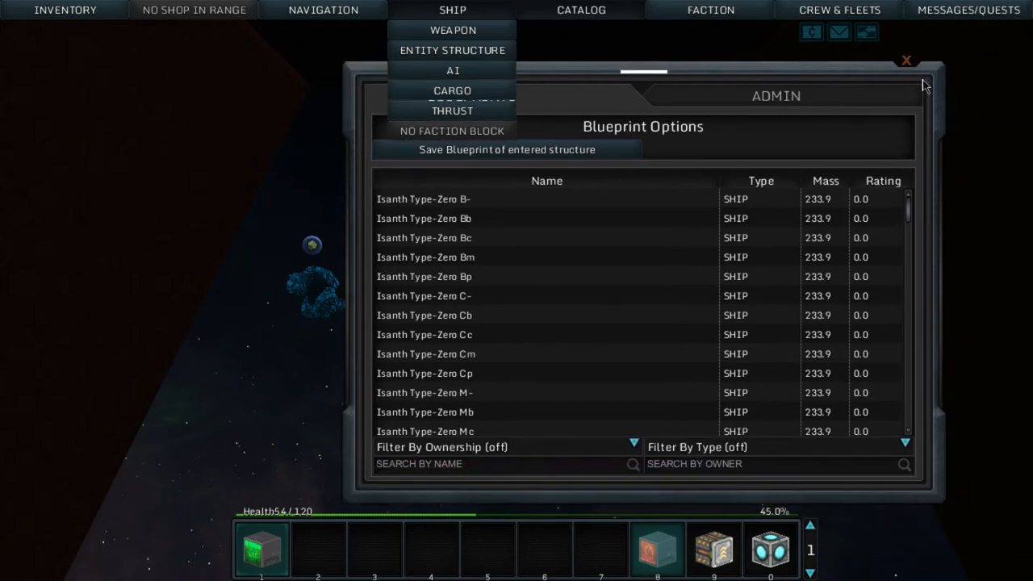
{"action": "left_click", "coordinate": [905, 61]}
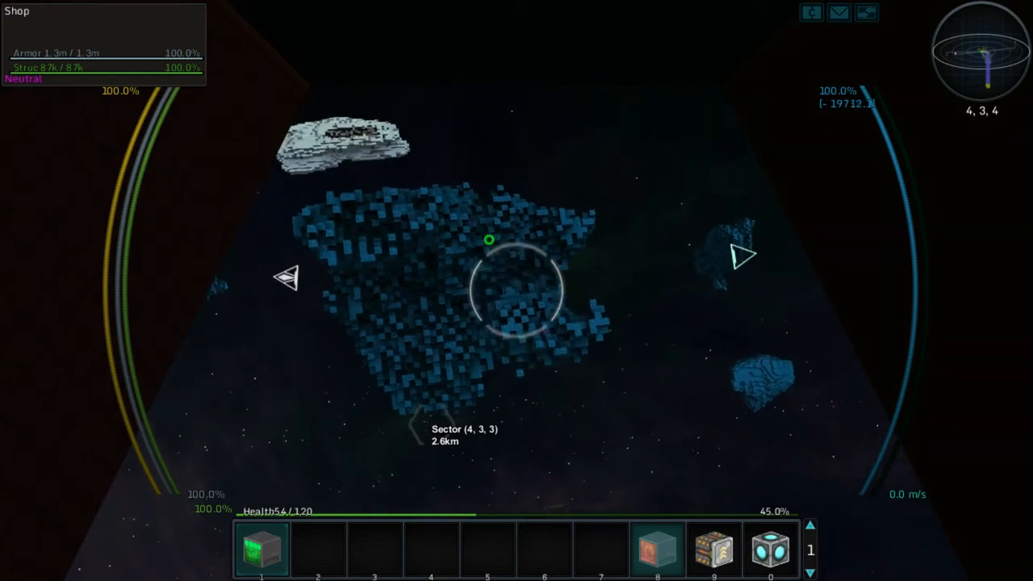
- Fire the salvage beams at the blue asteroid ahead
{"action": "left_click", "coordinate": [525, 290]}
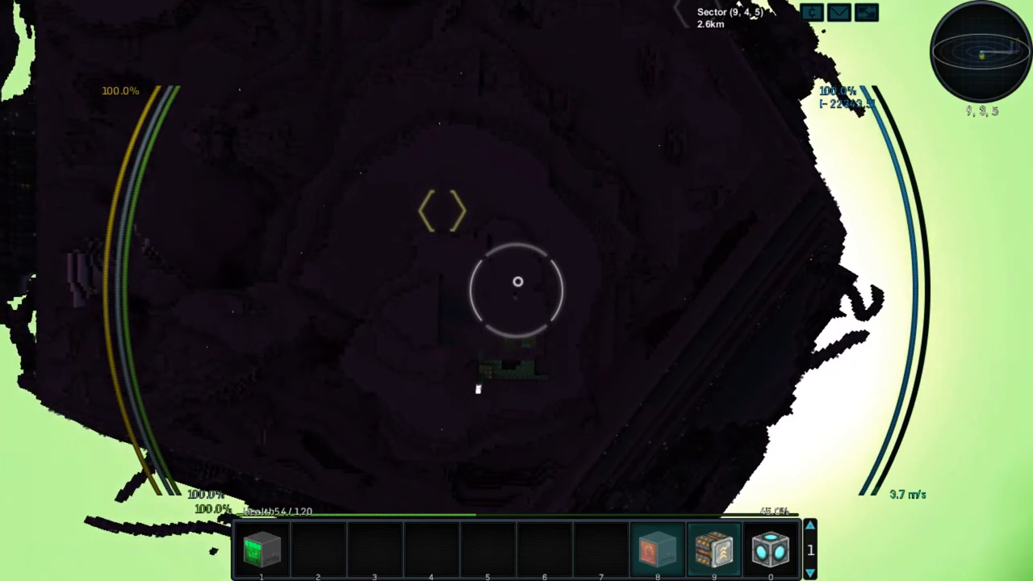
- Reach the striped grey base structure in sector 9, 3, 5 and continue on foot
{"action": "left_click", "coordinate": [516, 284]}
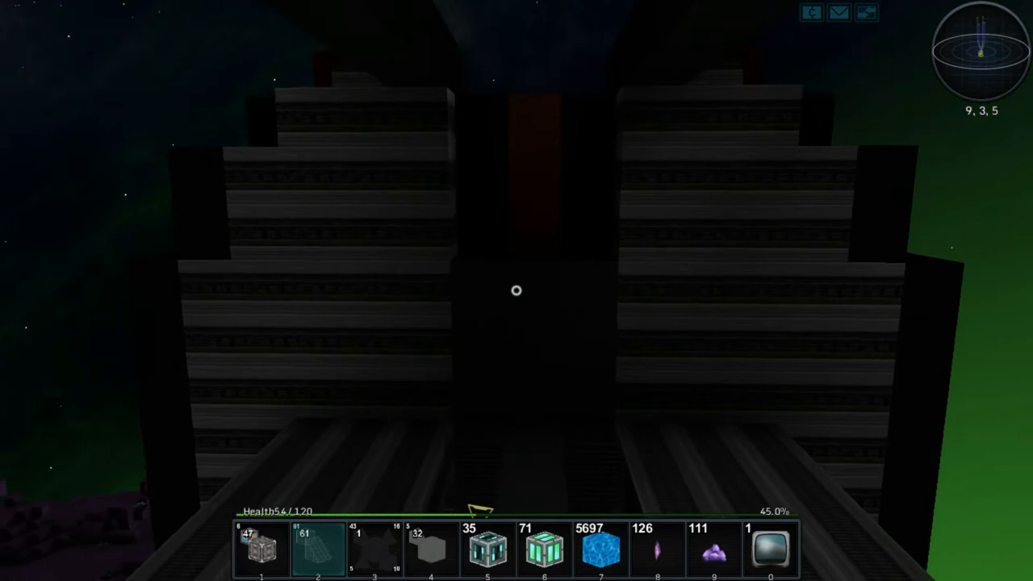
{"action": "mouse_move", "coordinate": [516, 291]}
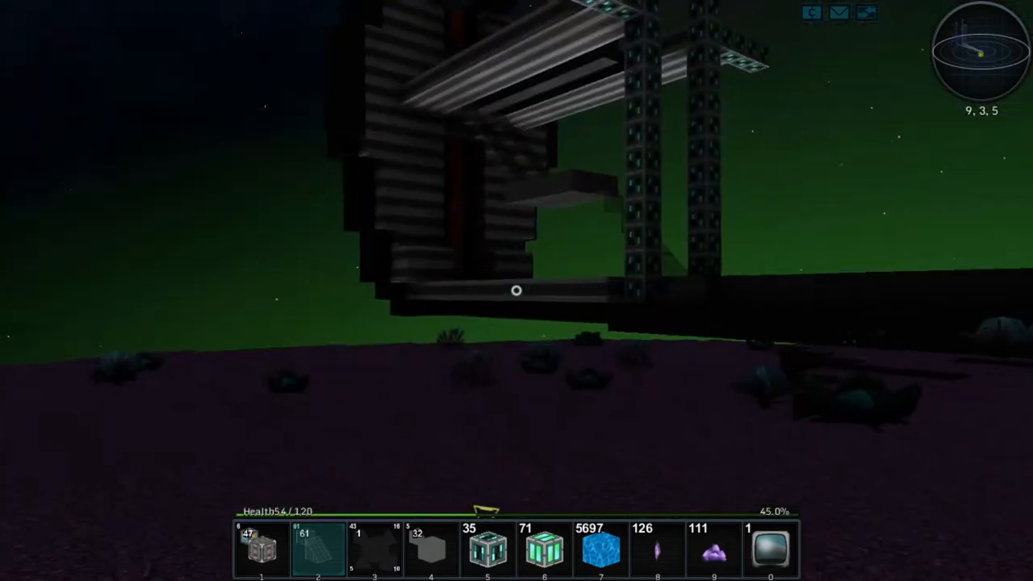
{"action": "mouse_move", "coordinate": [517, 290]}
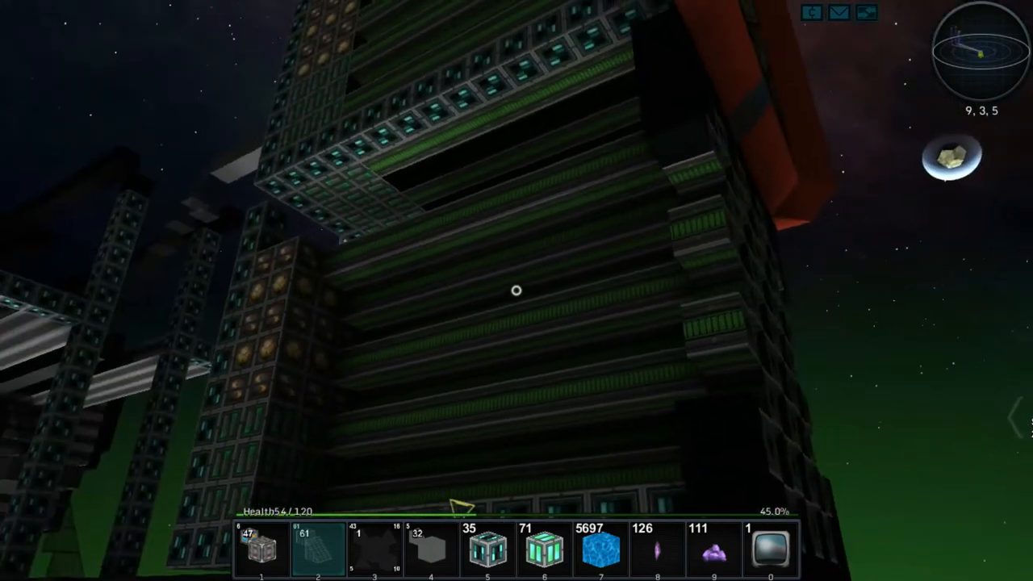
{"action": "mouse_move", "coordinate": [517, 291]}
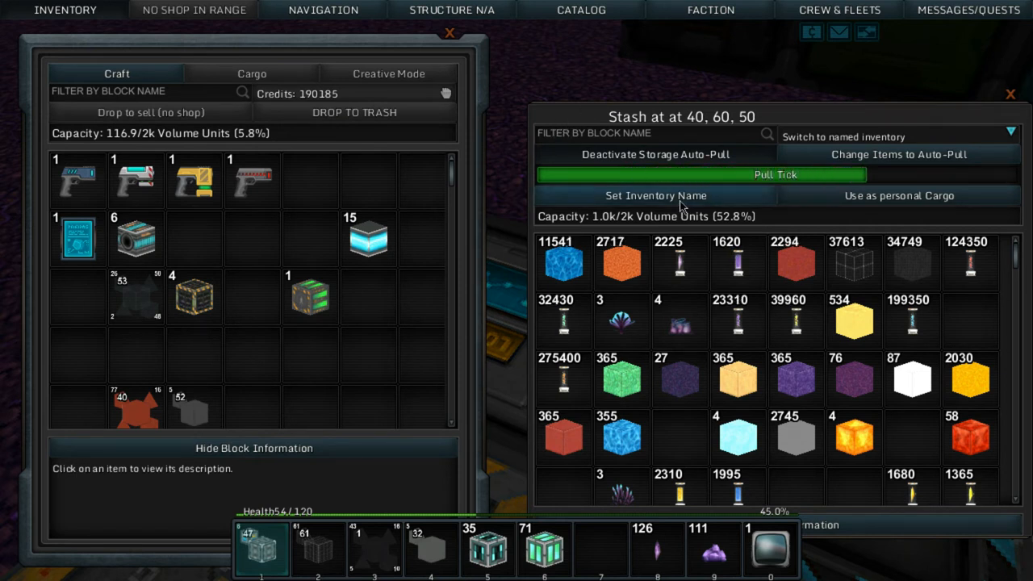
{"action": "mouse_move", "coordinate": [622, 320]}
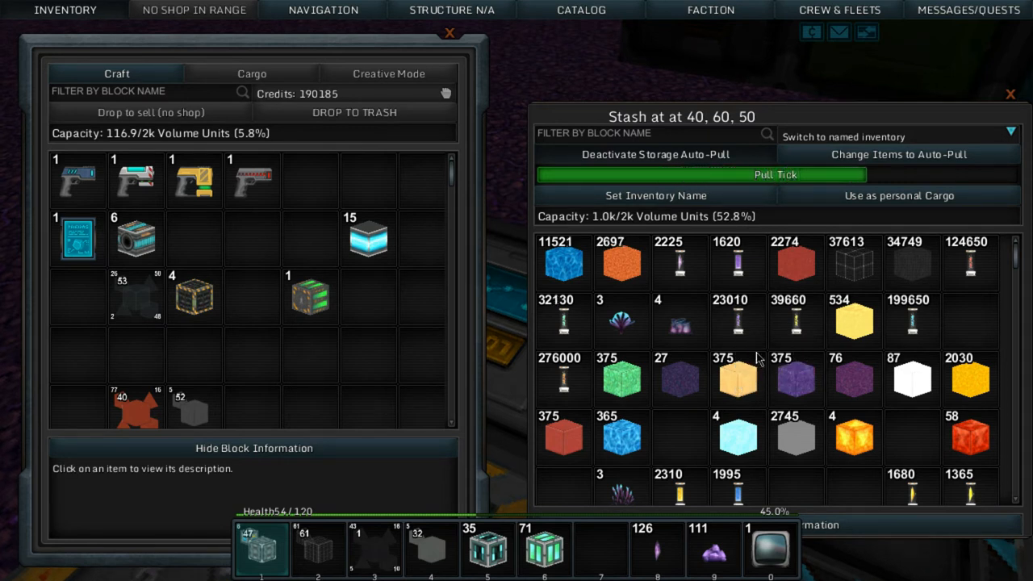
{"action": "mouse_move", "coordinate": [621, 379]}
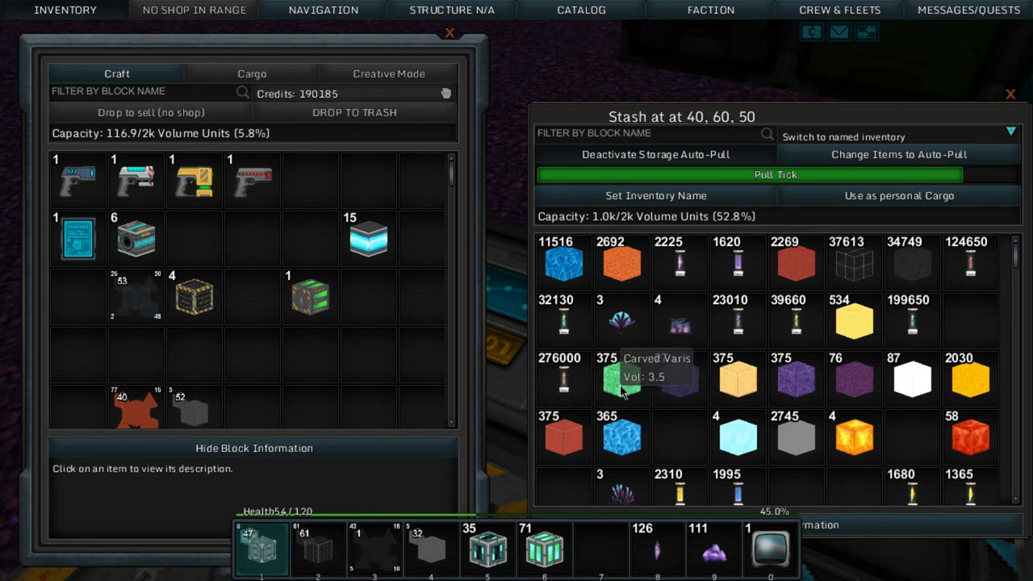
- Take the green carved block stacks out of the stash and close the inventory
{"action": "left_click", "coordinate": [388, 74]}
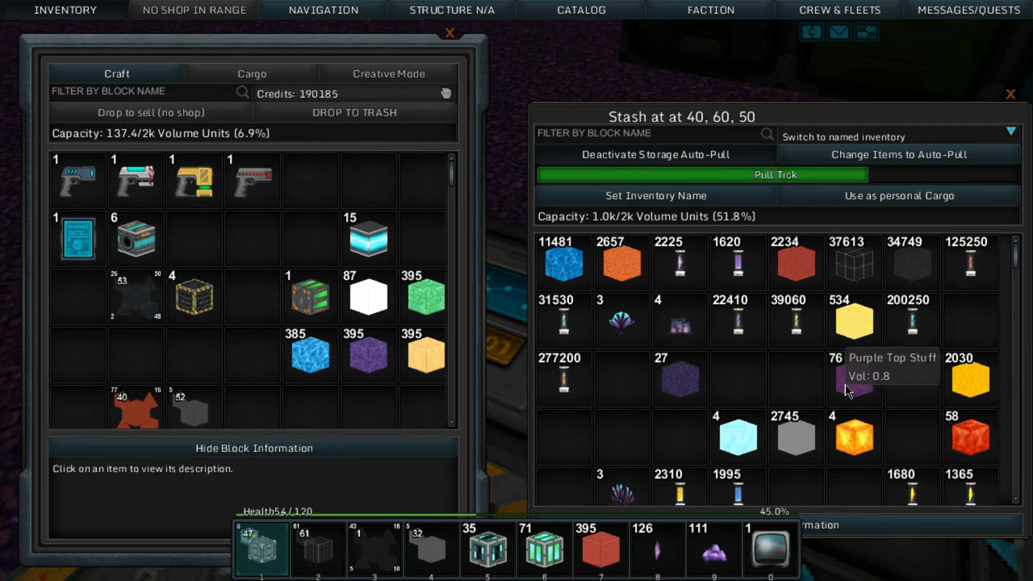
{"action": "mouse_move", "coordinate": [720, 542]}
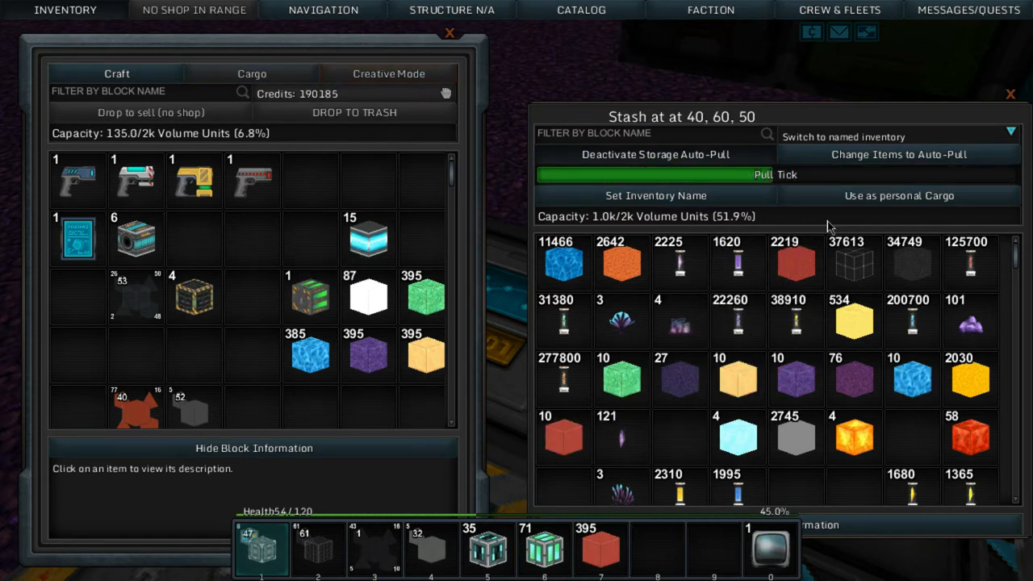
{"action": "key", "text": "Escape"}
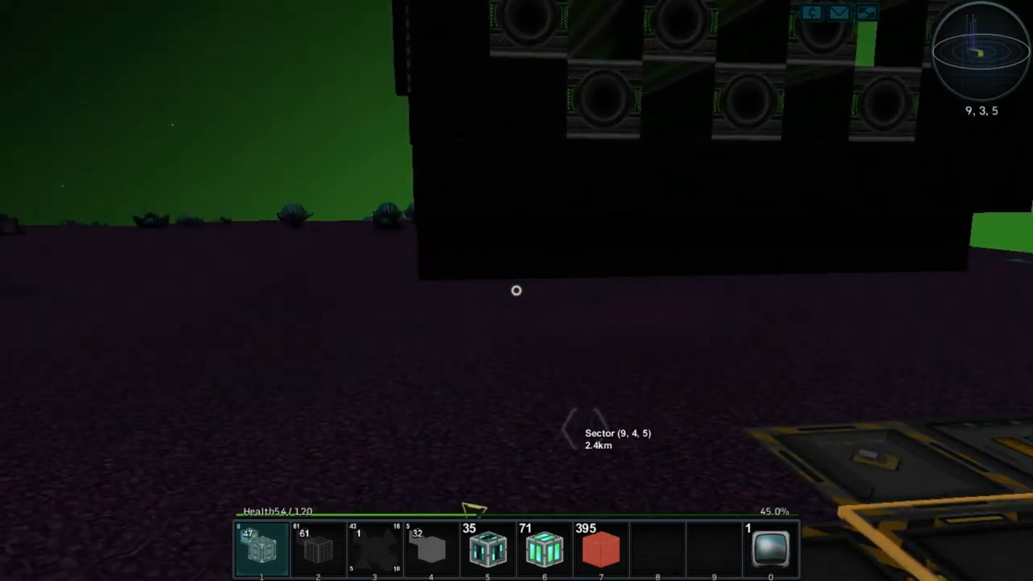
{"action": "mouse_move", "coordinate": [516, 290]}
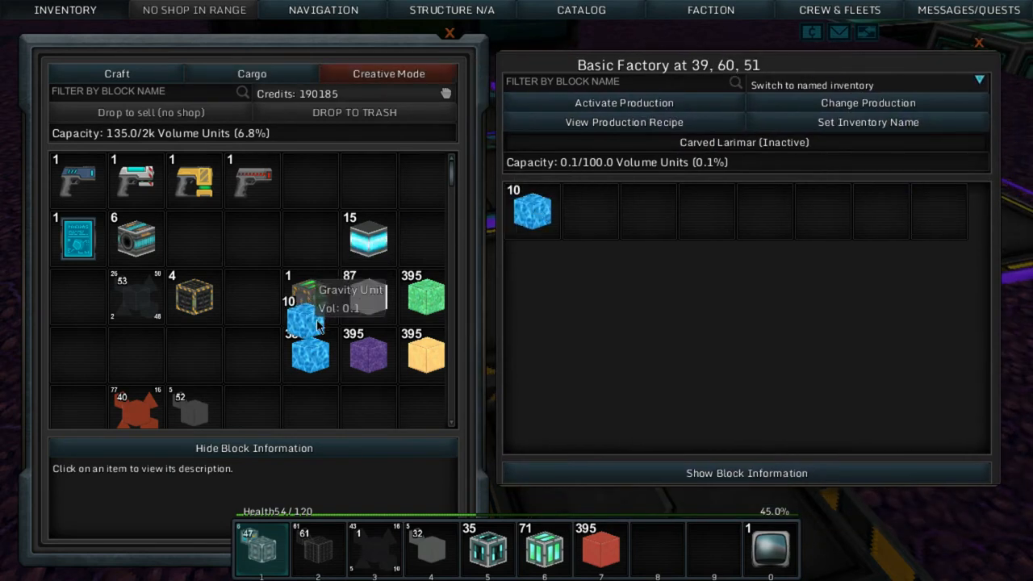
- Remove the Carved Larimar and switch factory production to Salvage Module
{"action": "left_click", "coordinate": [867, 103]}
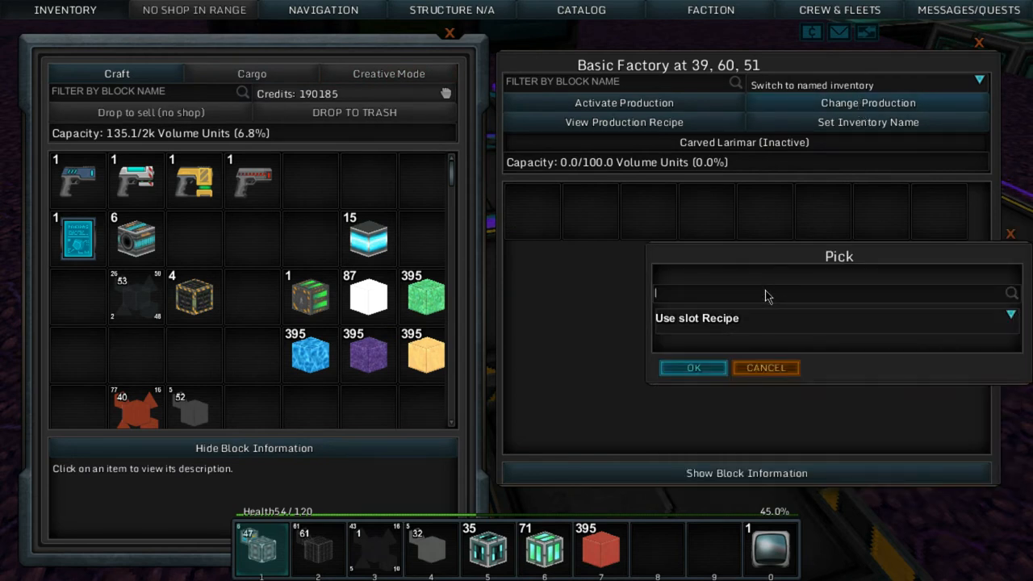
{"action": "type", "text": "salvage"}
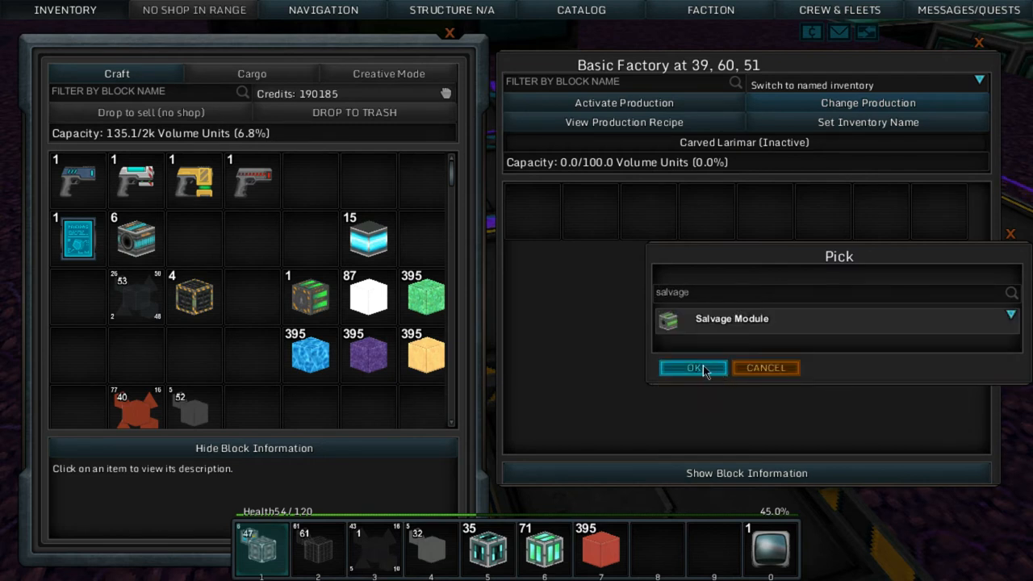
{"action": "left_click", "coordinate": [691, 367]}
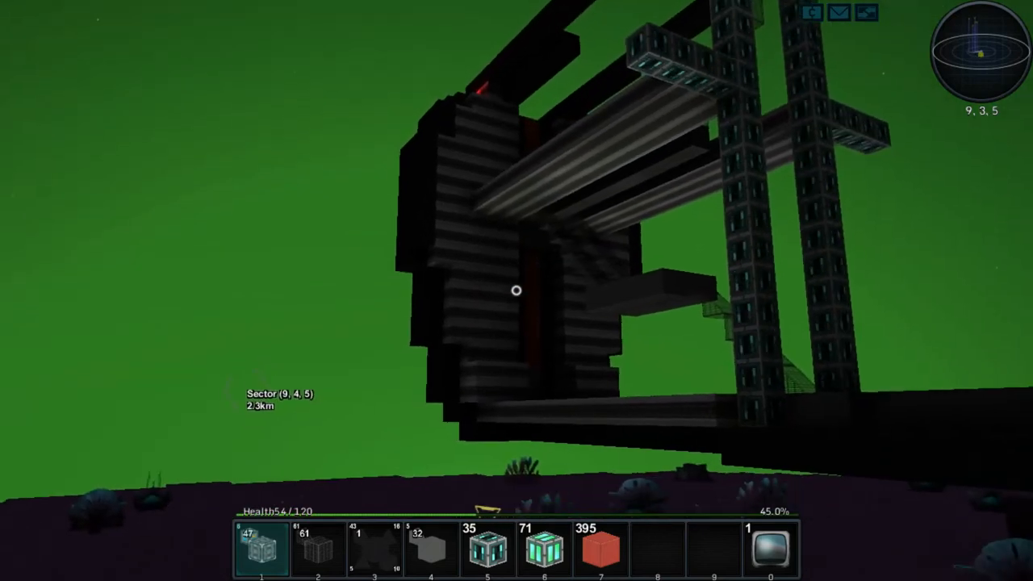
{"action": "mouse_move", "coordinate": [517, 290]}
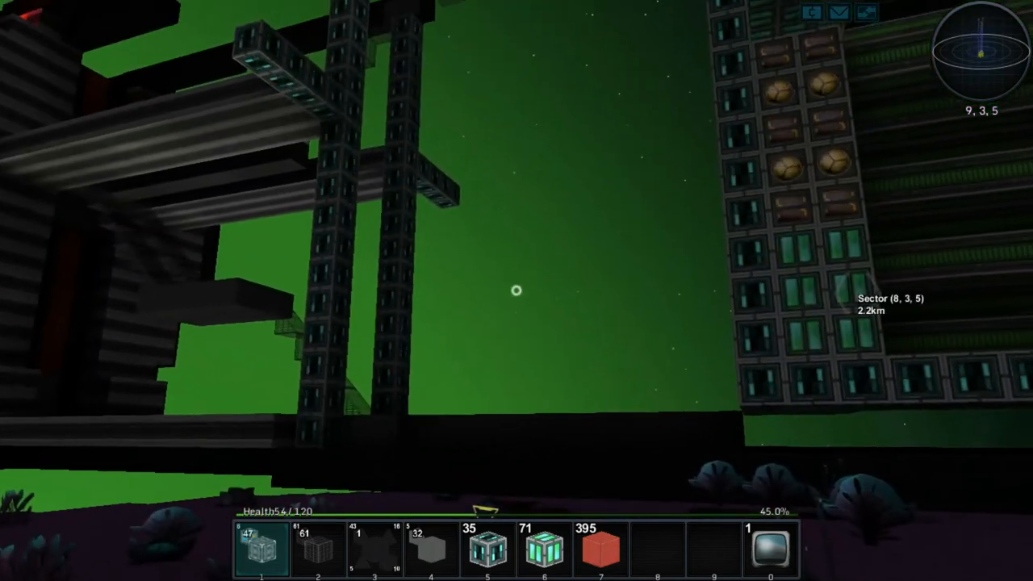
{"action": "mouse_move", "coordinate": [517, 290]}
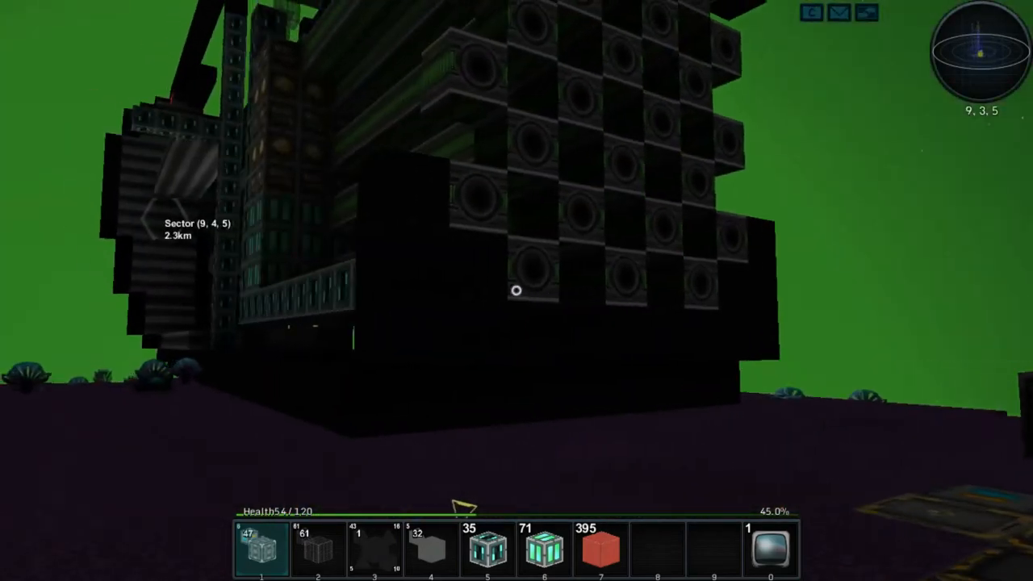
{"action": "mouse_move", "coordinate": [516, 290]}
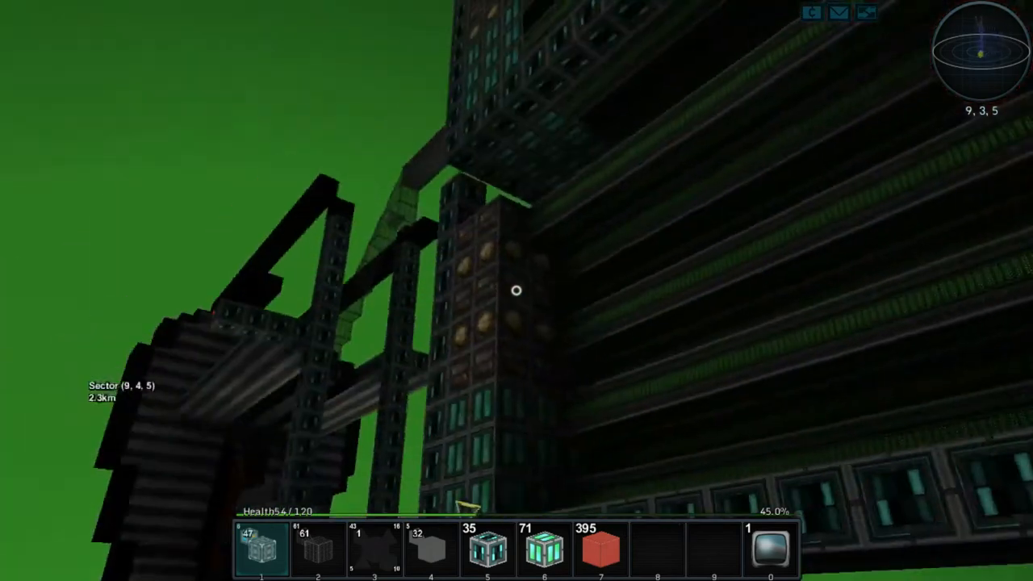
- Open the galaxy map centered on sector 9, 3, 5
{"action": "key", "text": "m"}
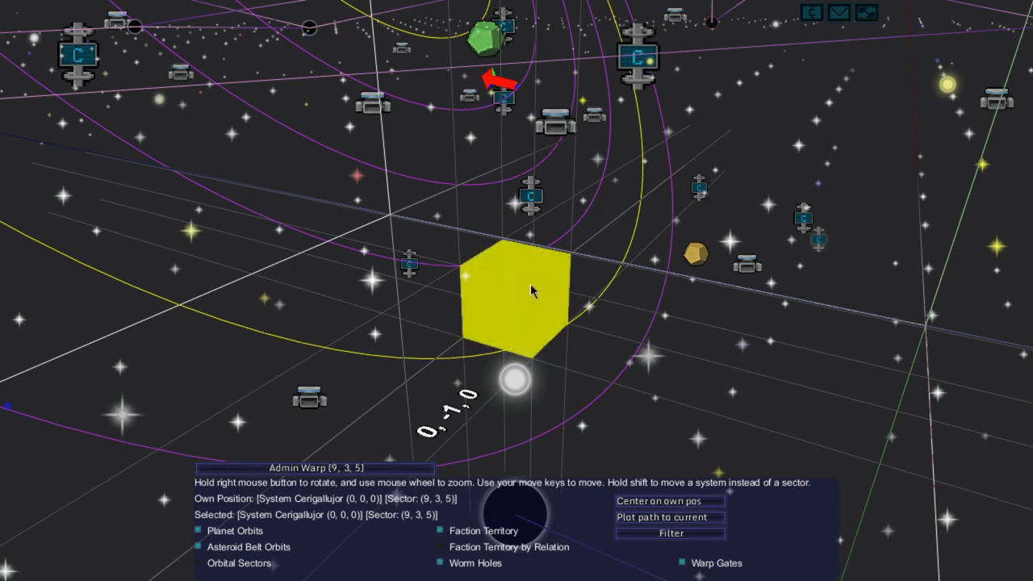
{"action": "mouse_move", "coordinate": [703, 187]}
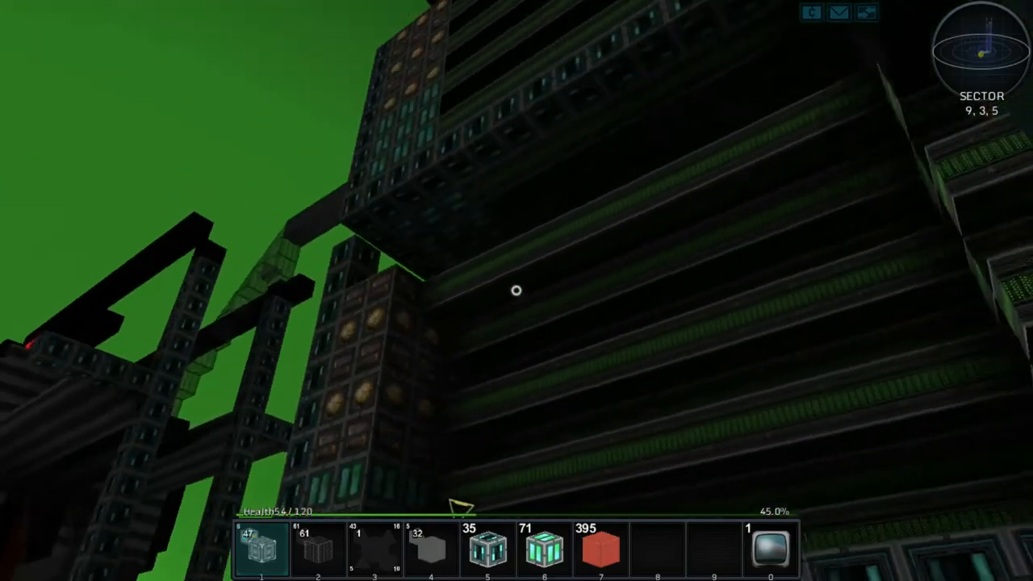
{"action": "mouse_move", "coordinate": [516, 290]}
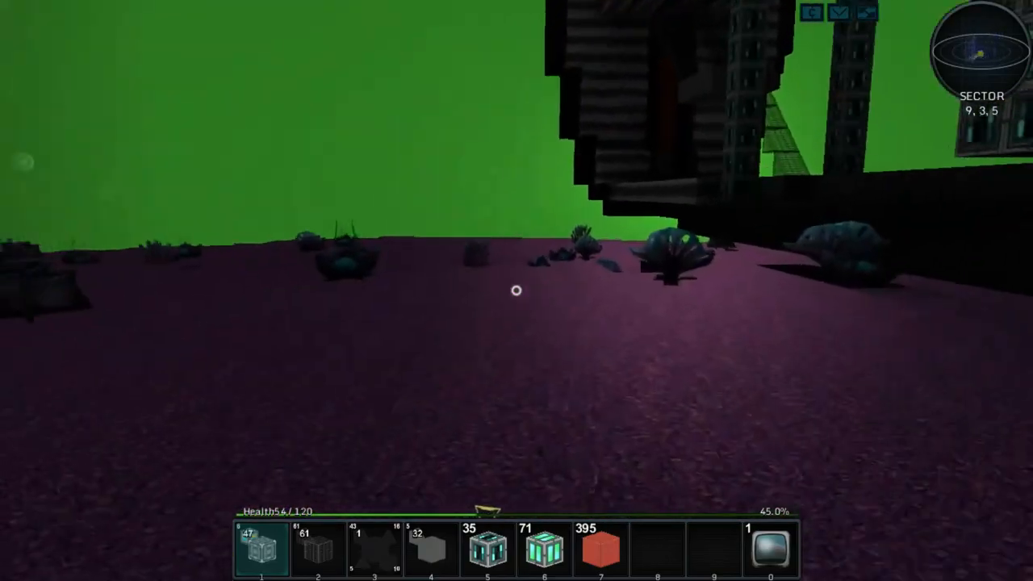